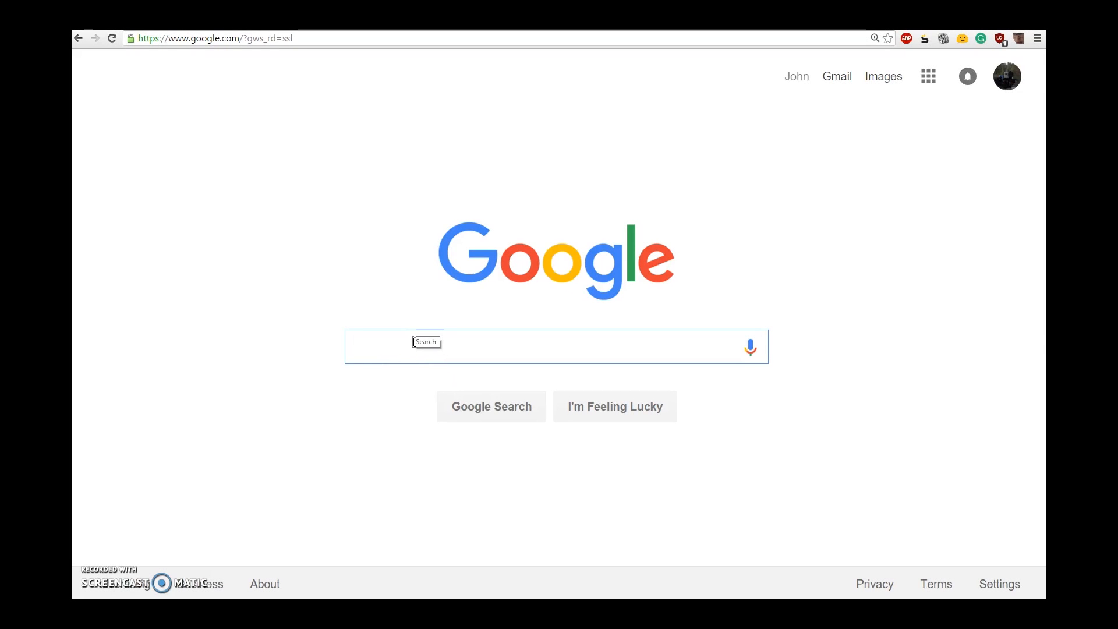
# Google 'Autodesk student autocad' and open AutoCAD from Autodesk's free education software list
pyautogui.write('Autodesk student autocad')
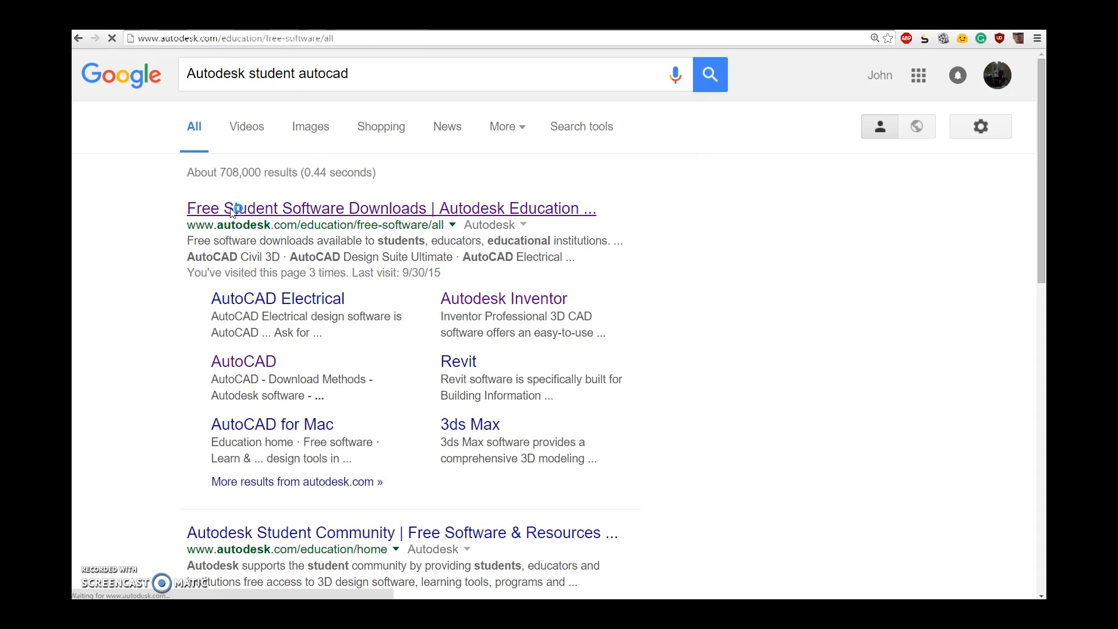
pyautogui.click(390, 207)
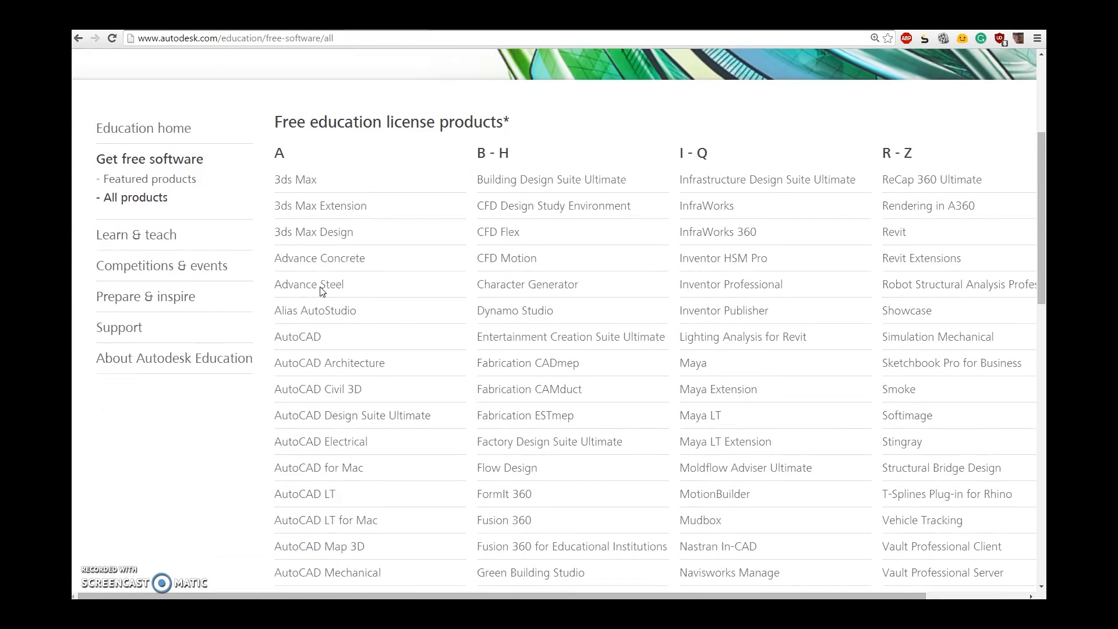
pyautogui.scroll(-3)
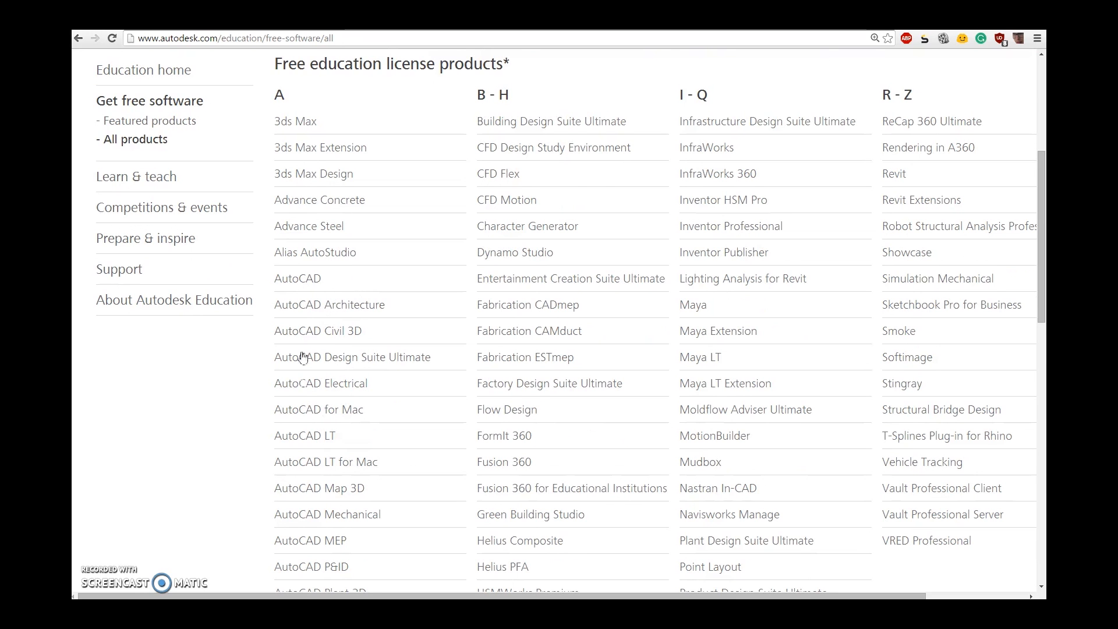
pyautogui.click(297, 278)
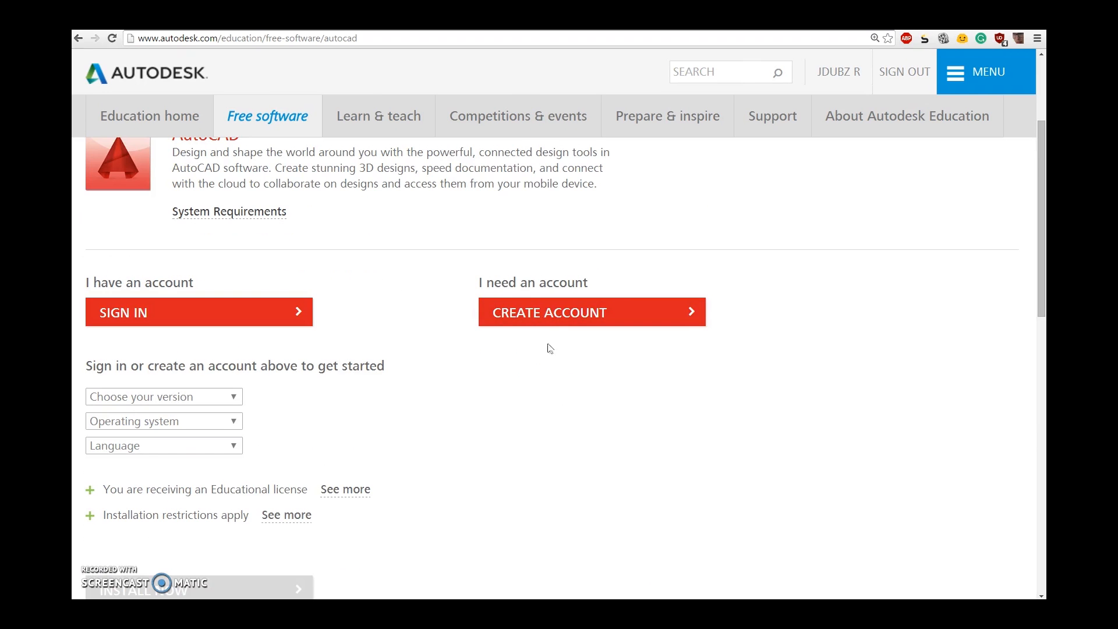
# Choose AutoCAD 2015 as the version and pick an operating system for the download
pyautogui.scroll(-3)
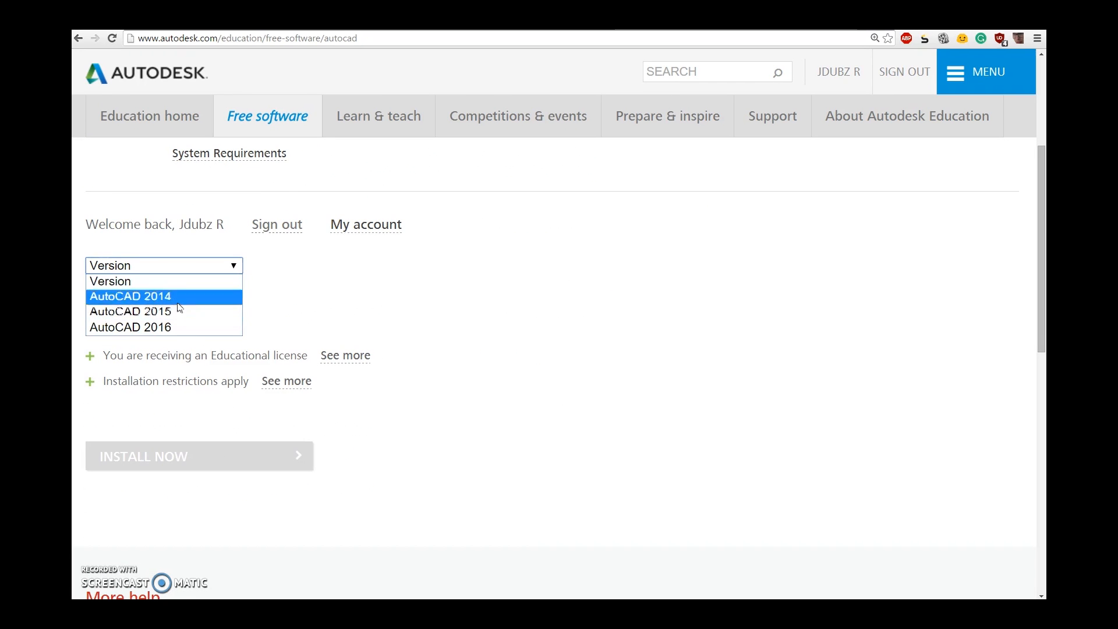
pyautogui.click(130, 310)
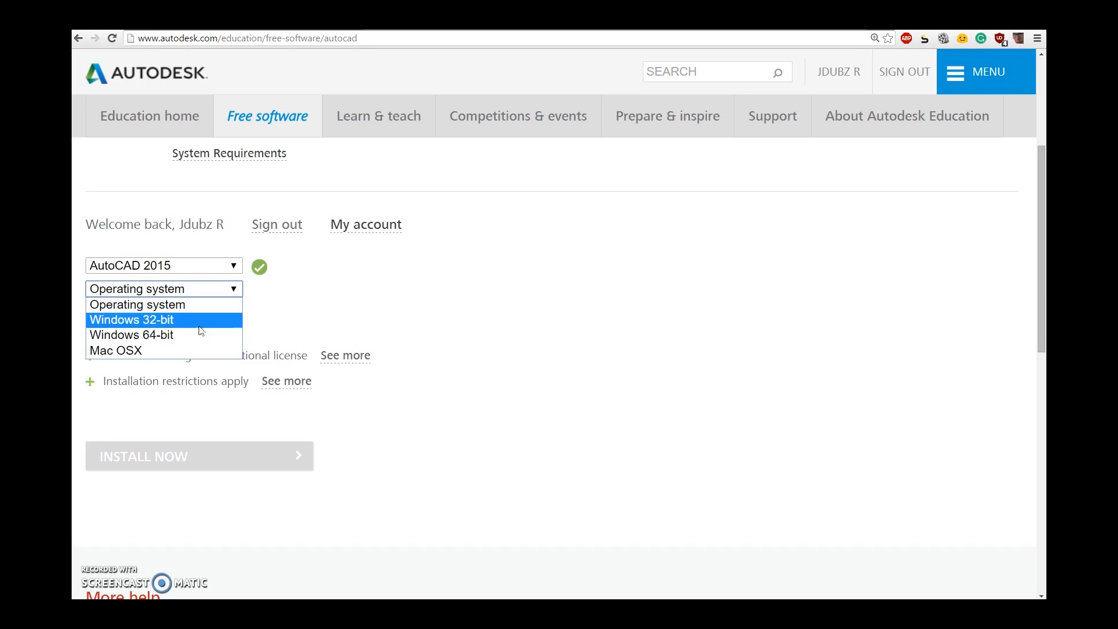
pyautogui.click(131, 334)
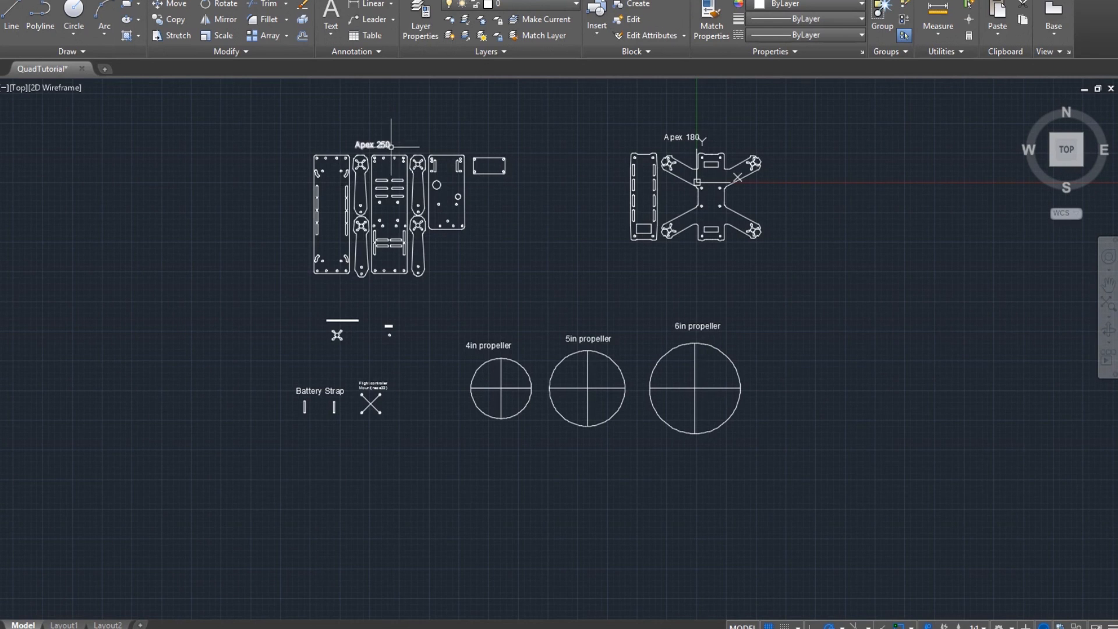
pyautogui.moveTo(304, 129)
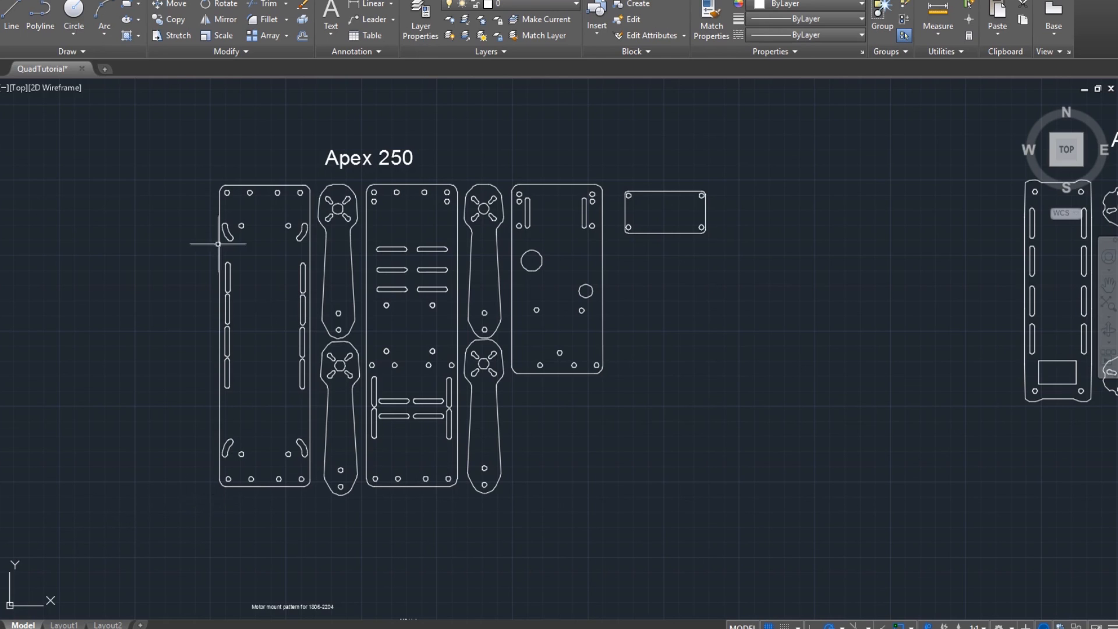
pyautogui.moveTo(146, 216)
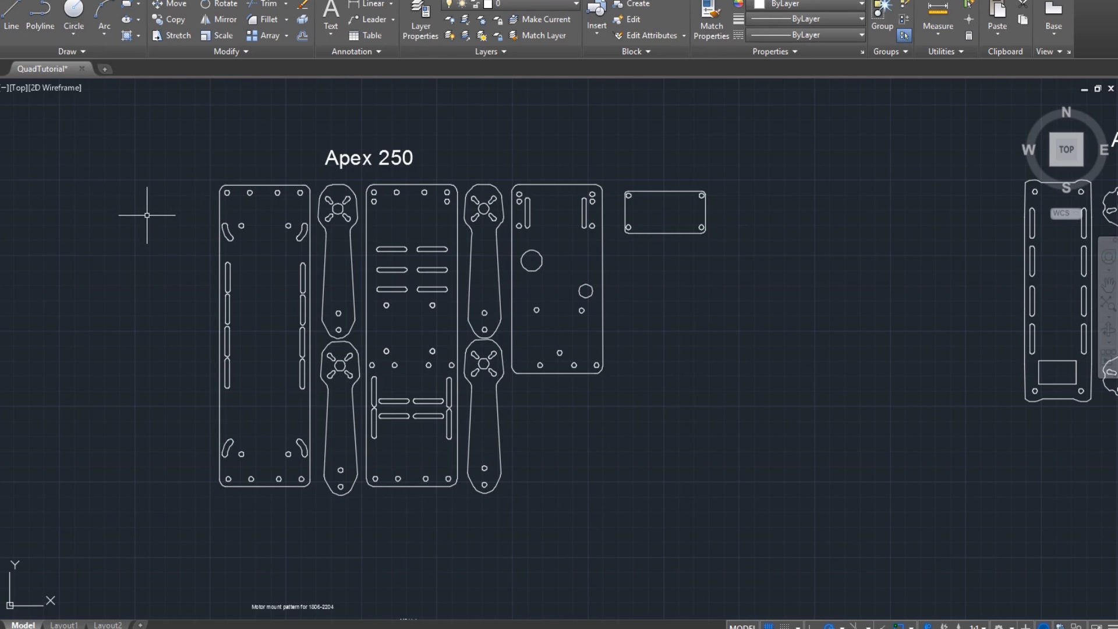
pyautogui.moveTo(889, 338)
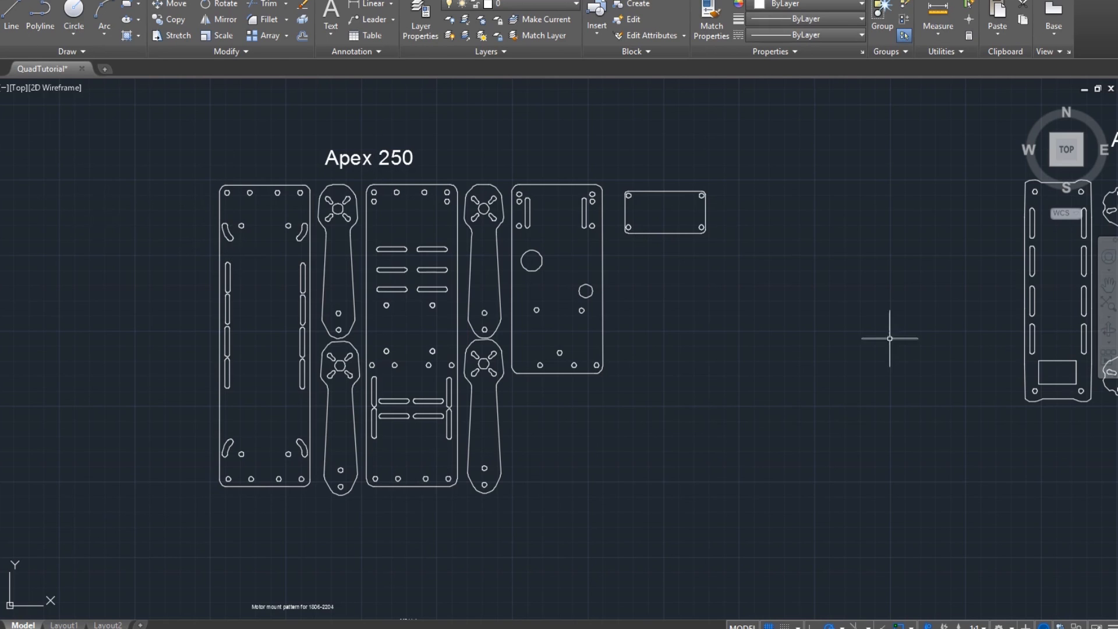
# Zoom in on the Apex 250 frame plates and arms
pyautogui.click(484, 271)
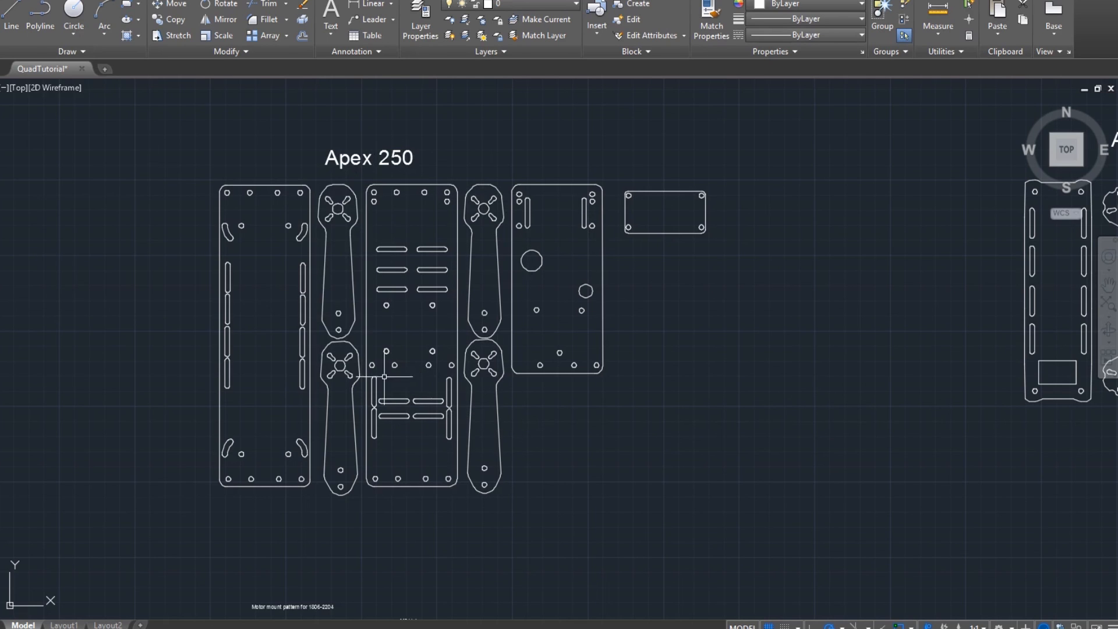
pyautogui.moveTo(303, 274)
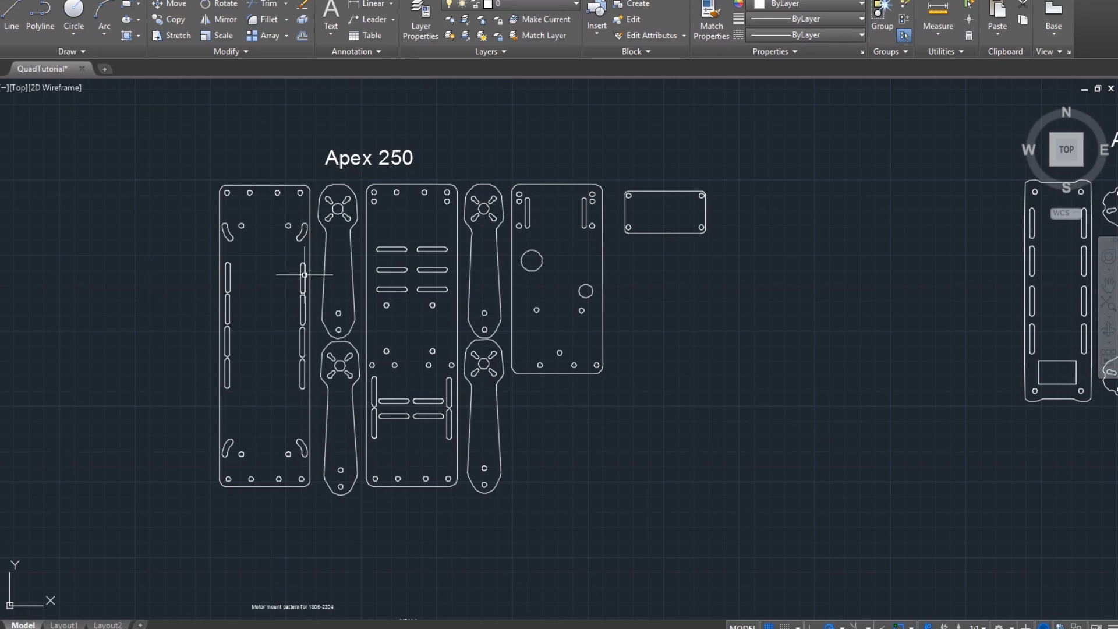
pyautogui.click(412, 306)
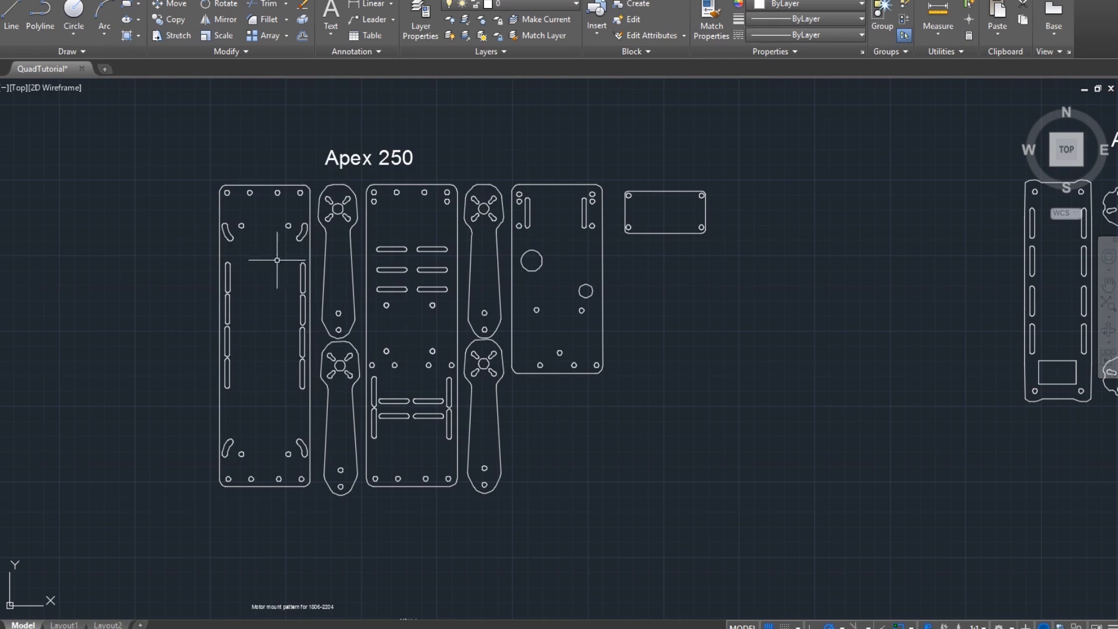
pyautogui.moveTo(499, 416)
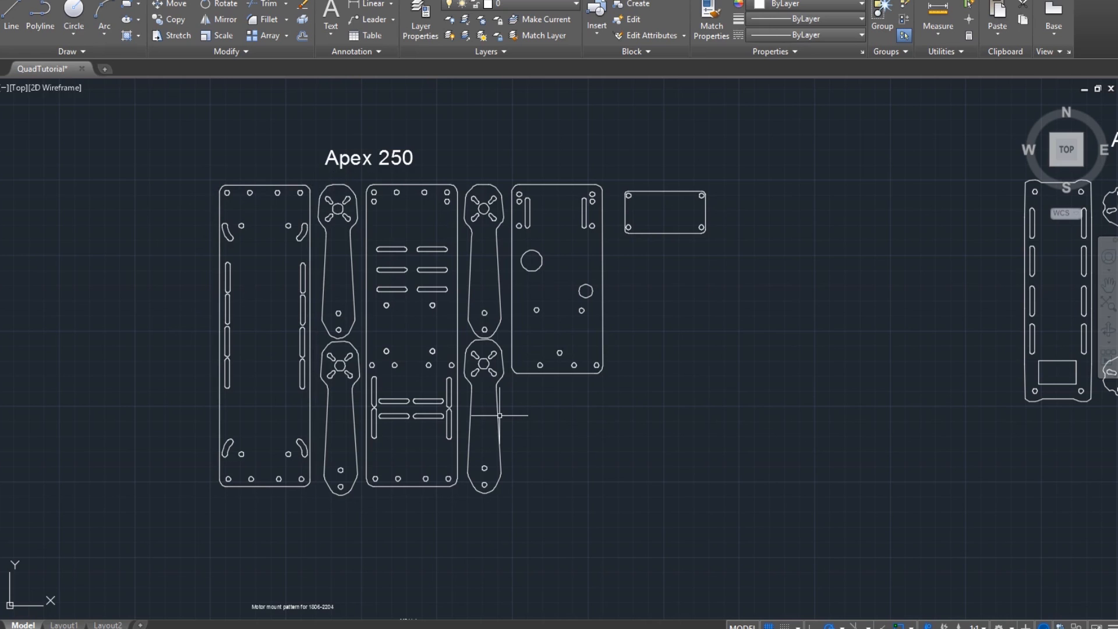
pyautogui.scroll(-3)
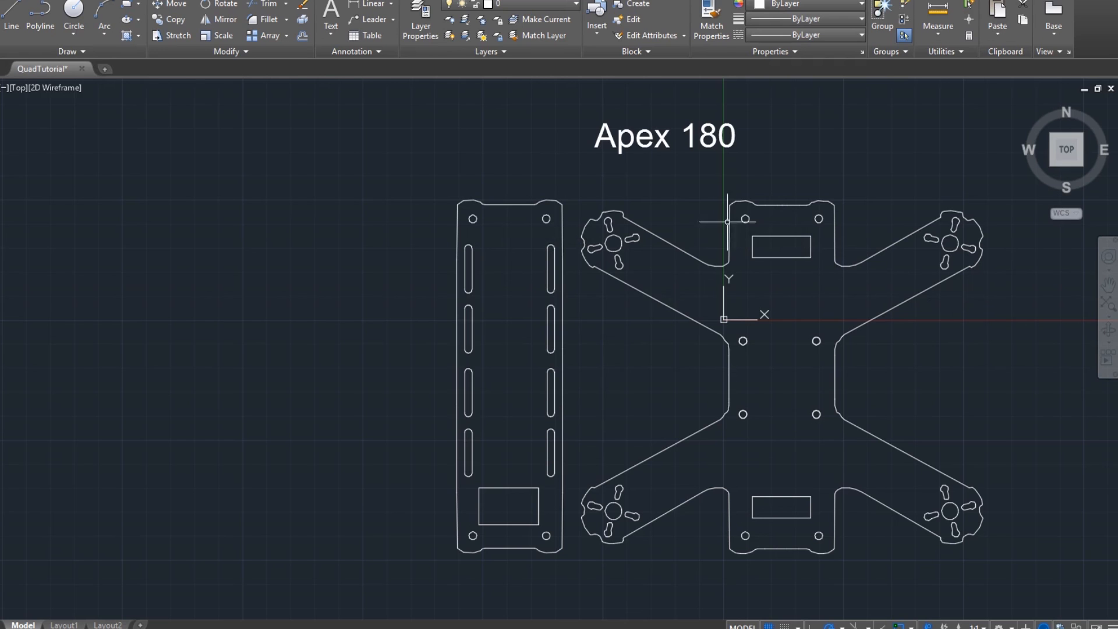
pyautogui.moveTo(888, 487)
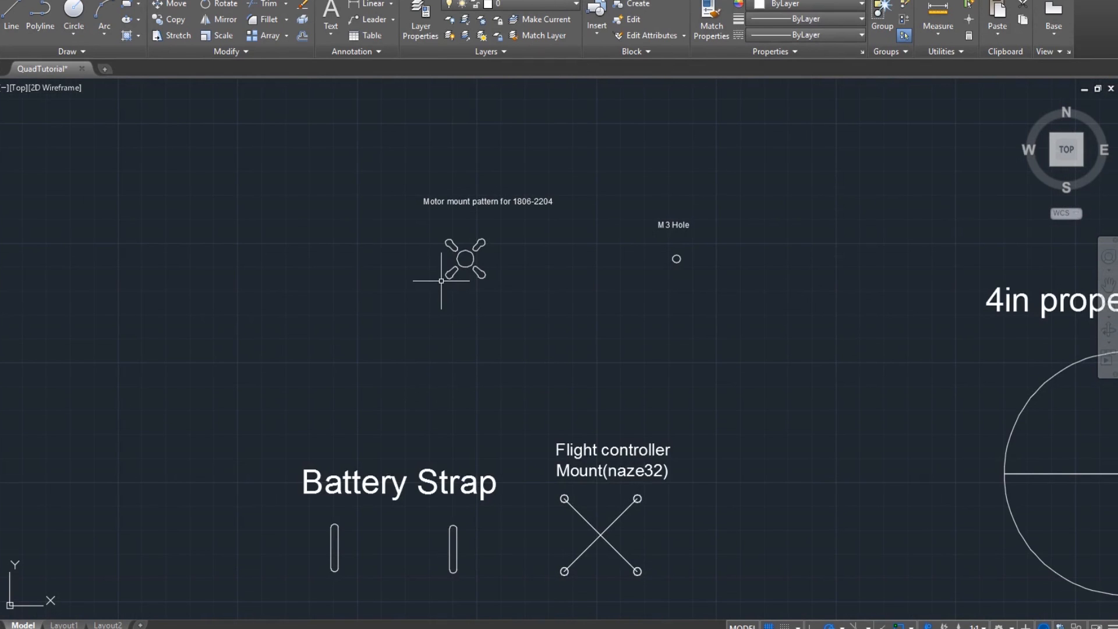
pyautogui.moveTo(343, 274)
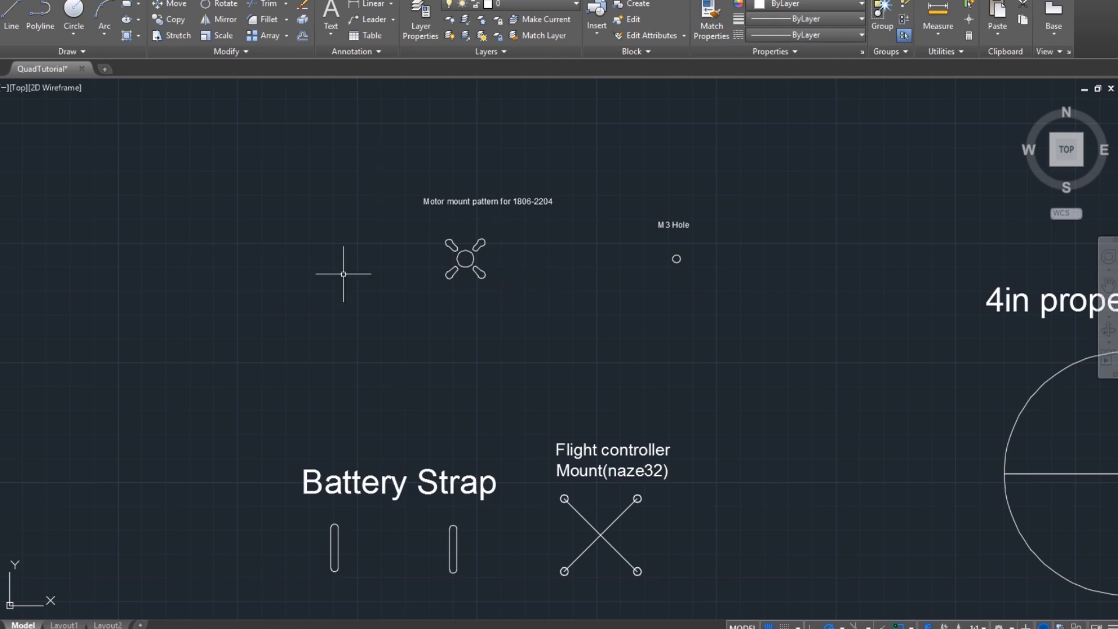
pyautogui.moveTo(464, 219)
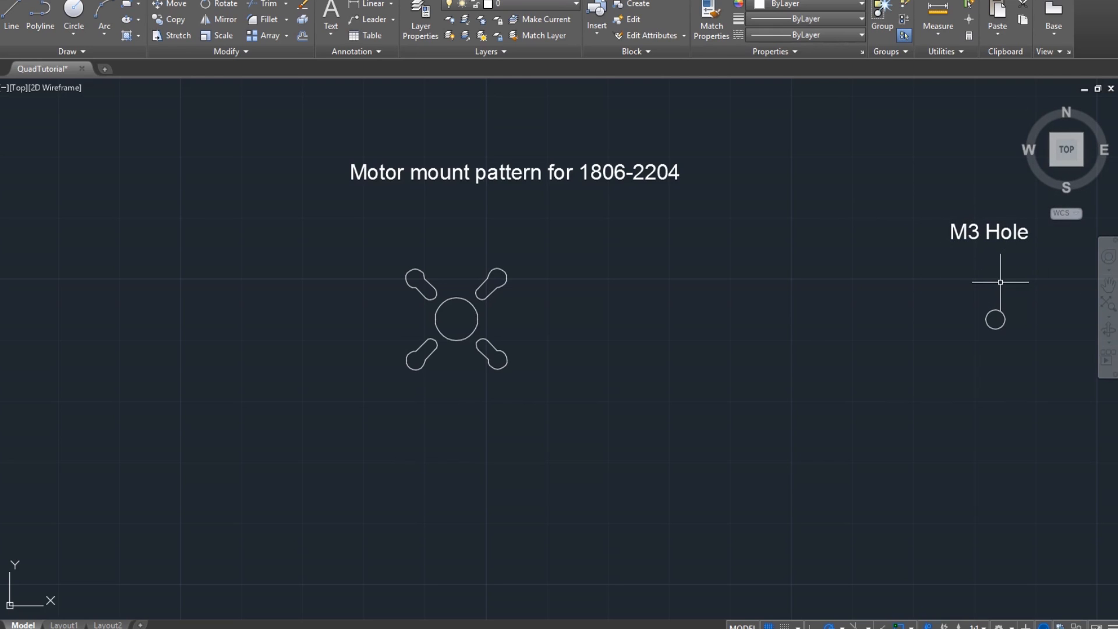
pyautogui.moveTo(991, 281)
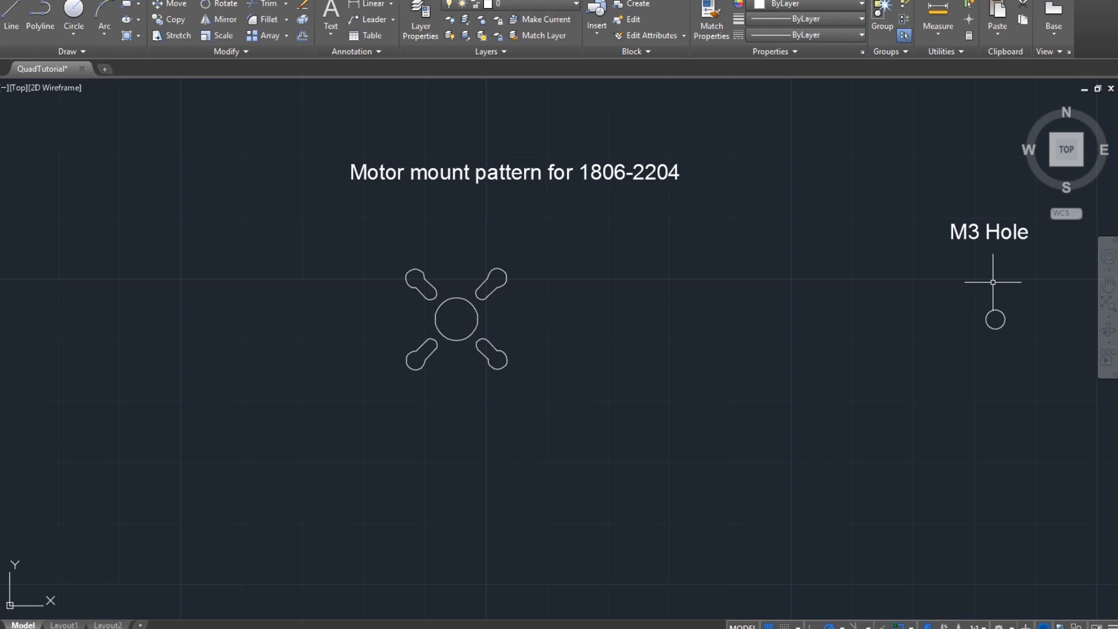
# Zoom toward the 1806-2204 motor mount pattern and M3 hole drawings
pyautogui.scroll(-3)
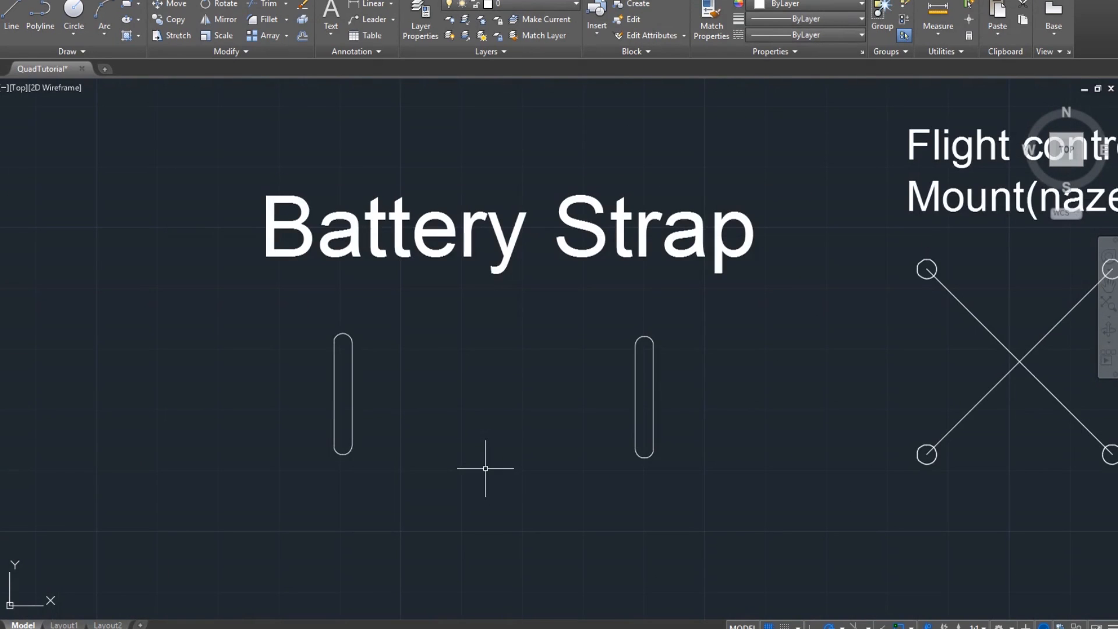
pyautogui.moveTo(511, 418)
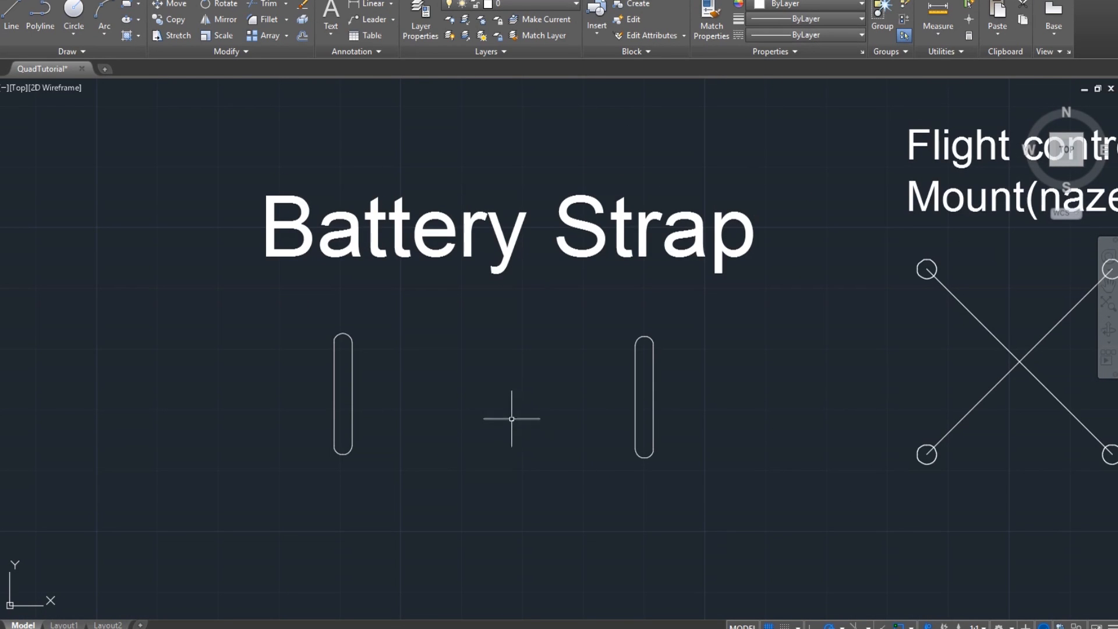
pyautogui.moveTo(260, 425)
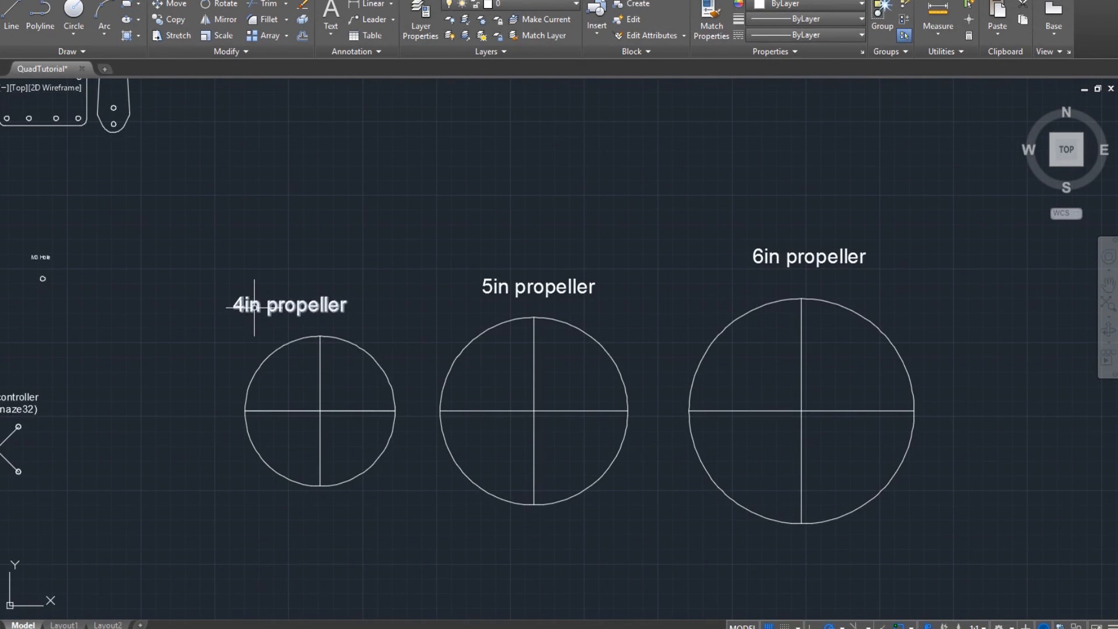
pyautogui.moveTo(831, 240)
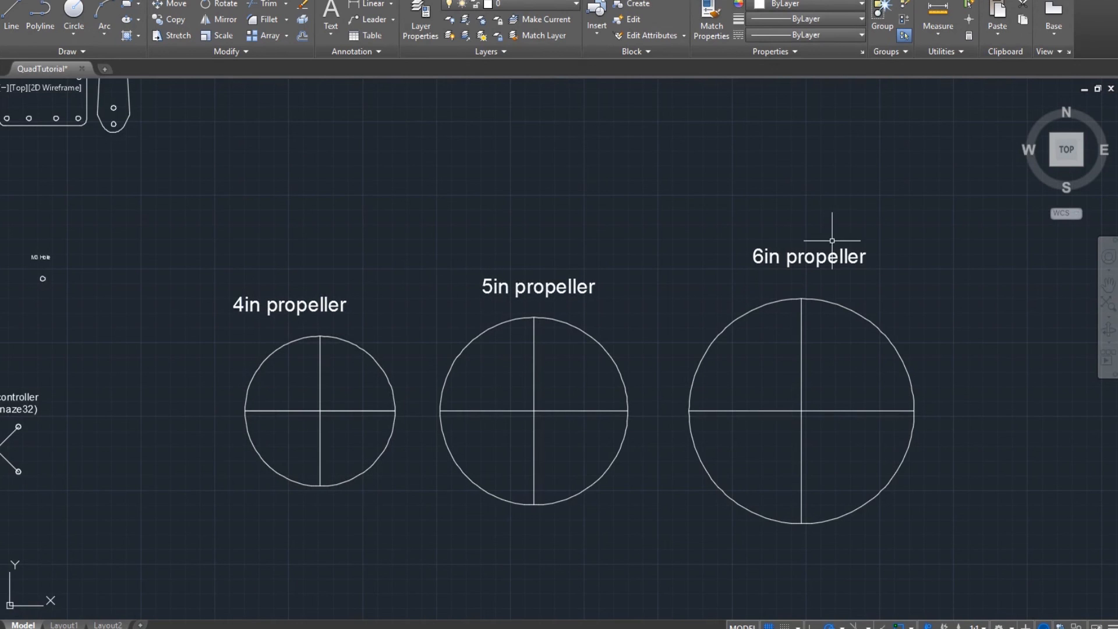
pyautogui.moveTo(667, 449)
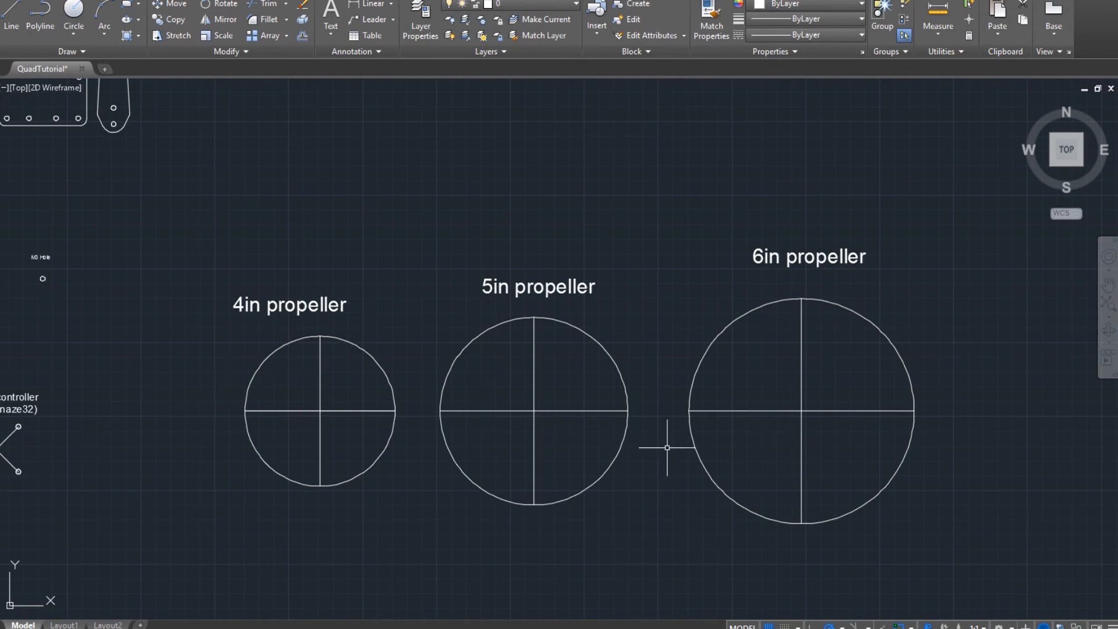
pyautogui.moveTo(143, 381)
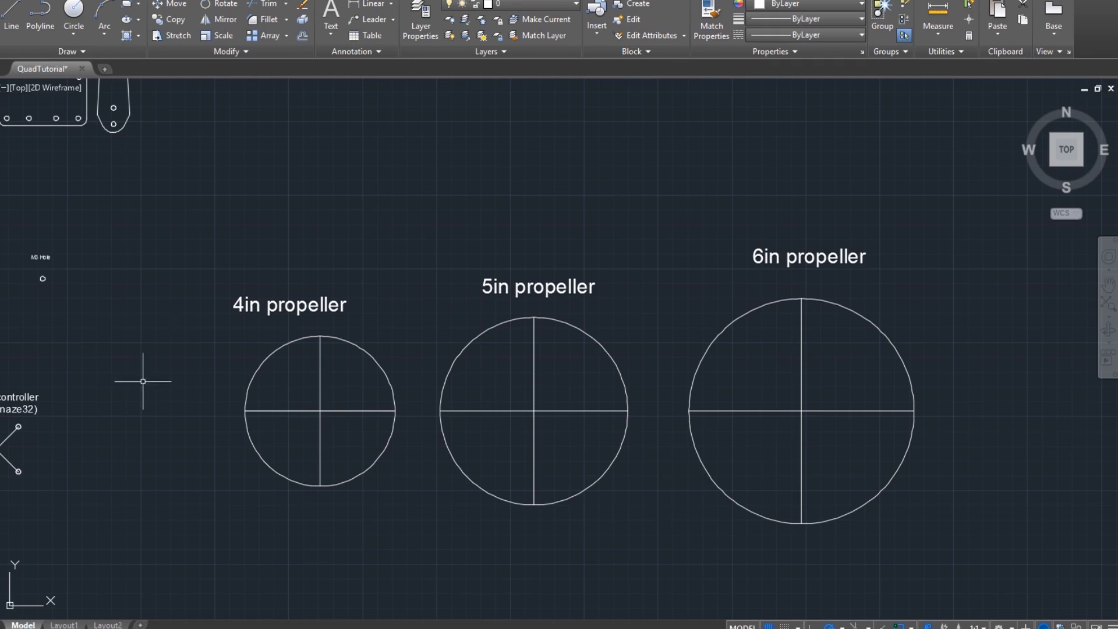
pyautogui.moveTo(364, 348)
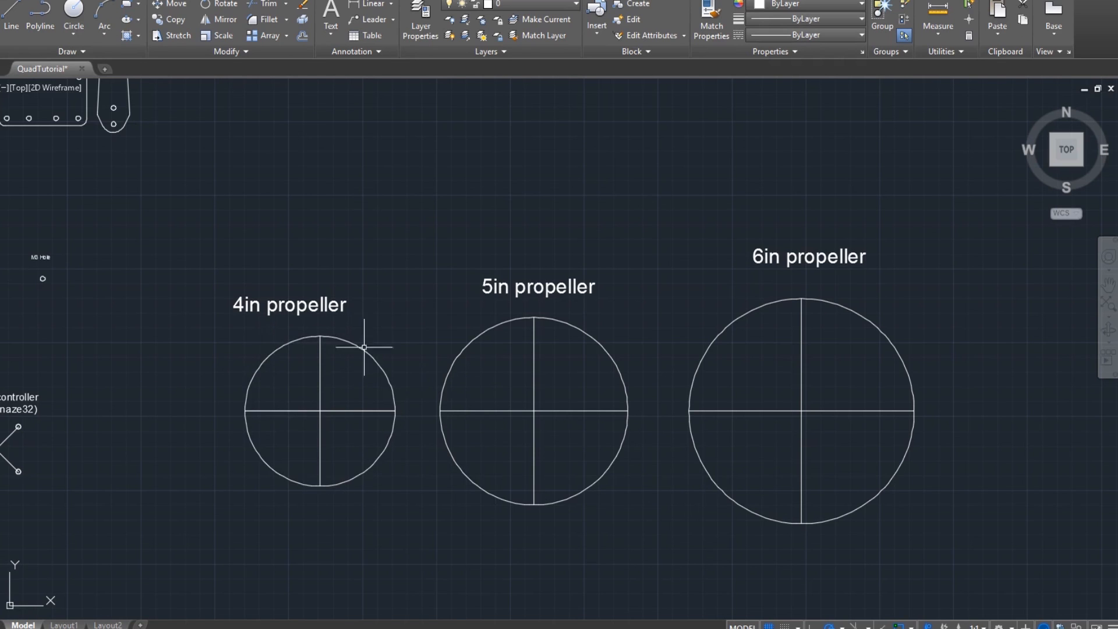
pyautogui.moveTo(502, 350)
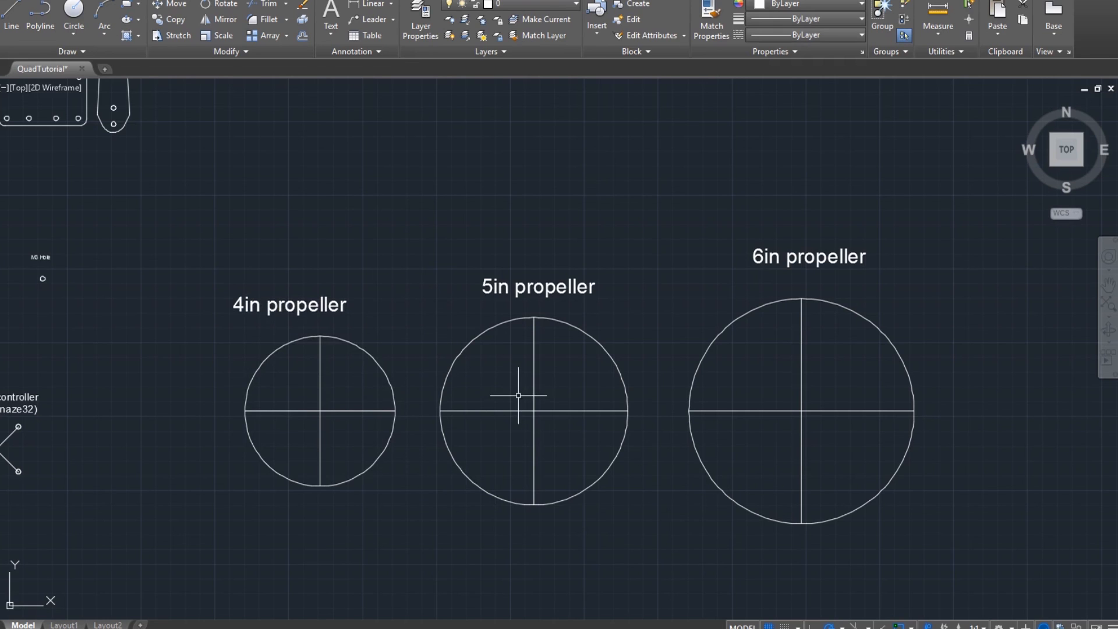
pyautogui.moveTo(394, 483)
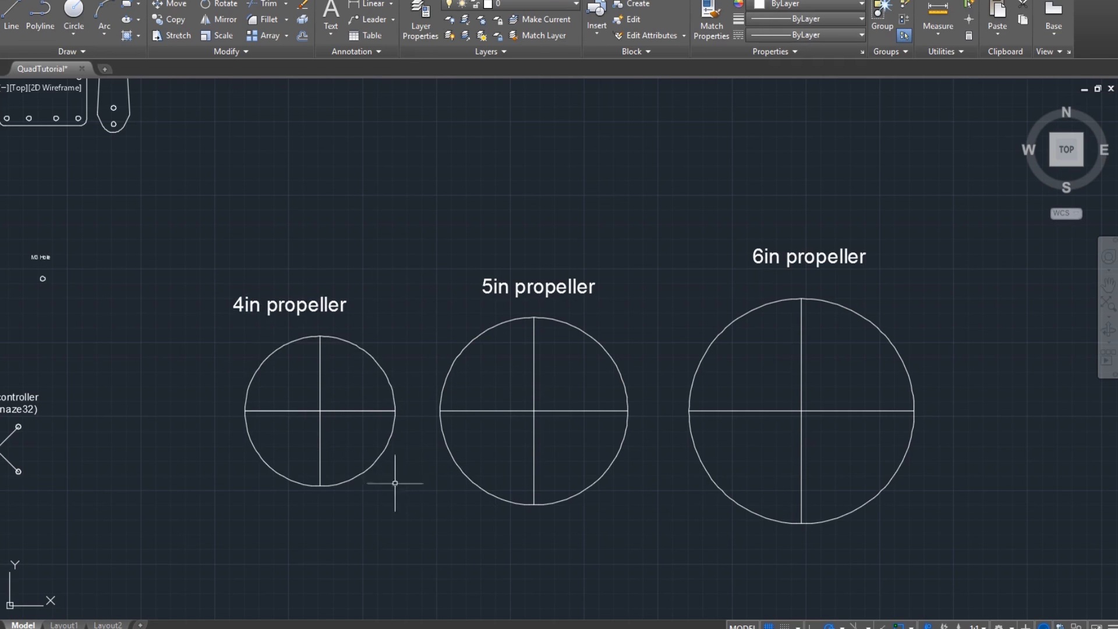
pyautogui.click(320, 409)
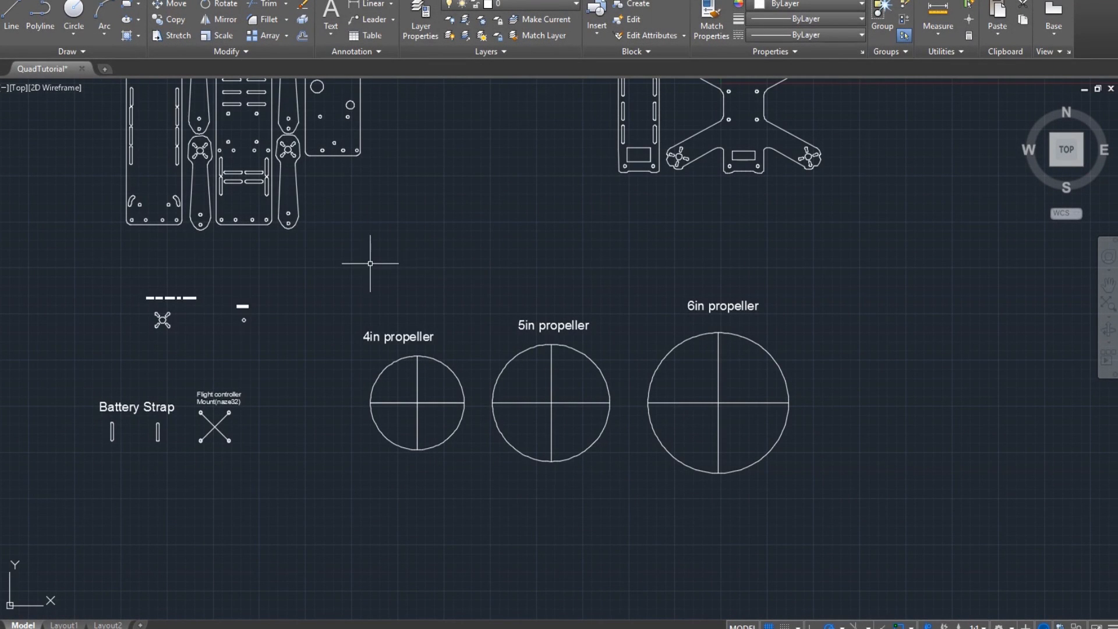
# Pan to the empty space right of the Apex 180 frame
pyautogui.scroll(-3)
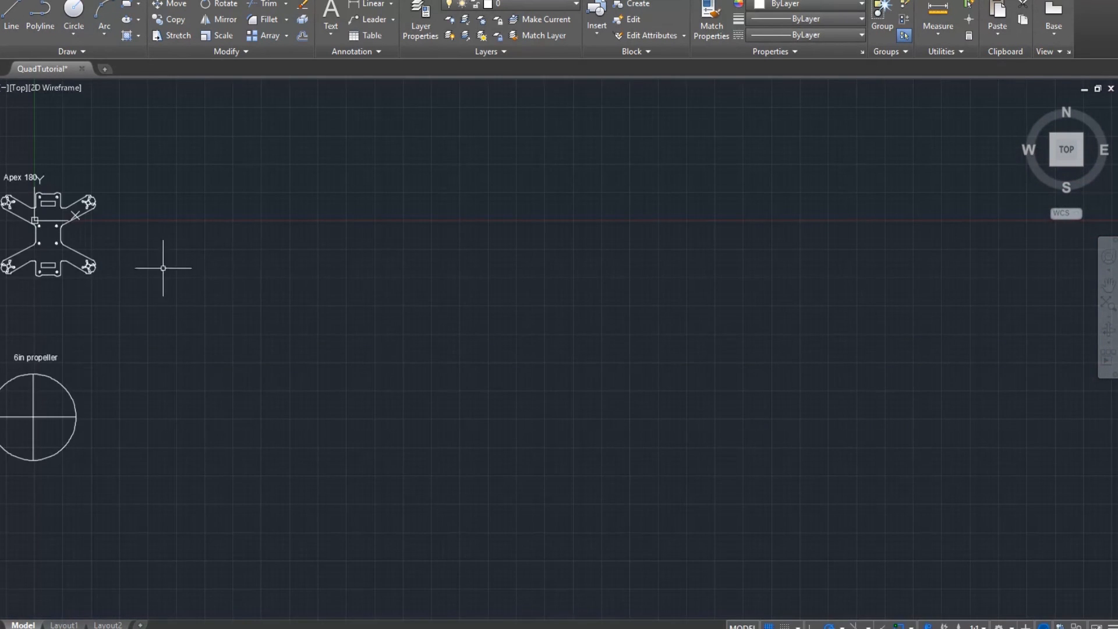
pyautogui.moveTo(9, 14)
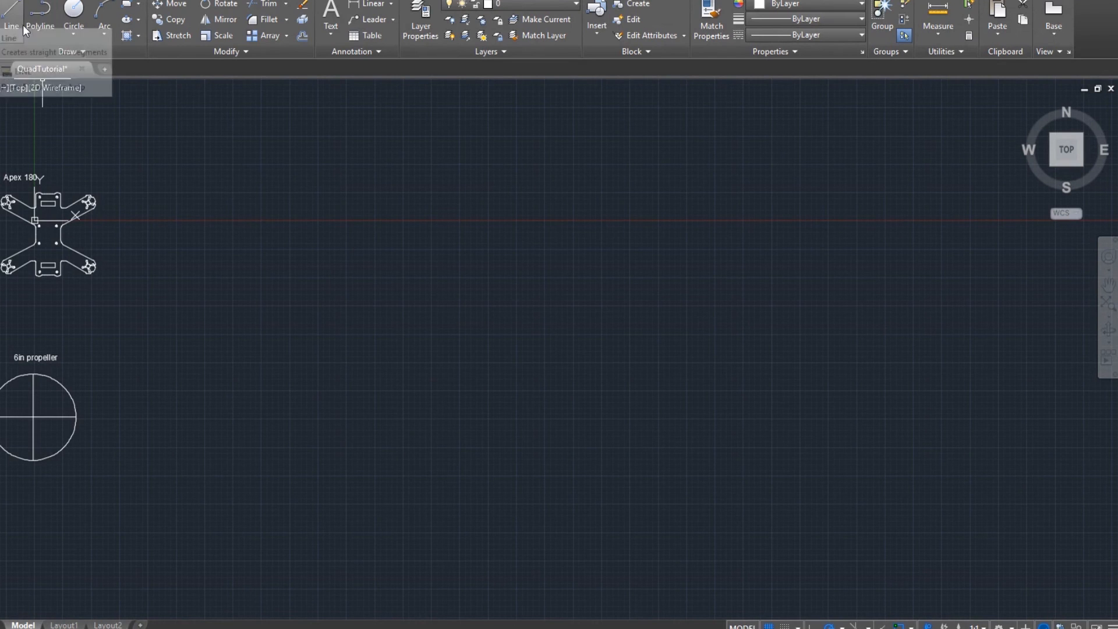
# Start a line and place the first arm edge's start point
pyautogui.click(10, 25)
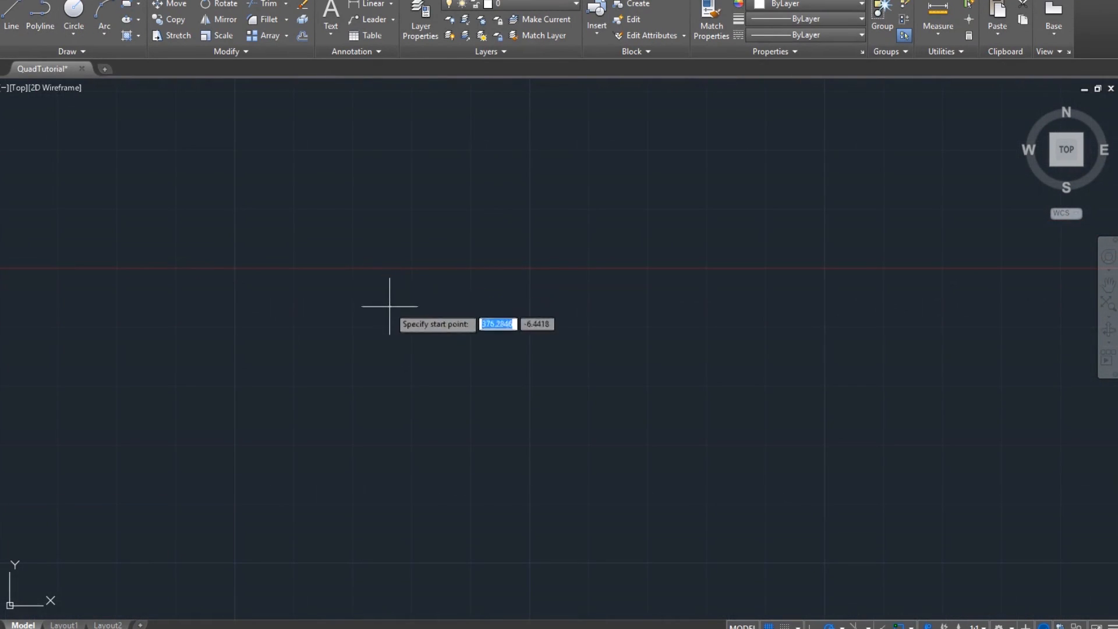
pyautogui.click(390, 307)
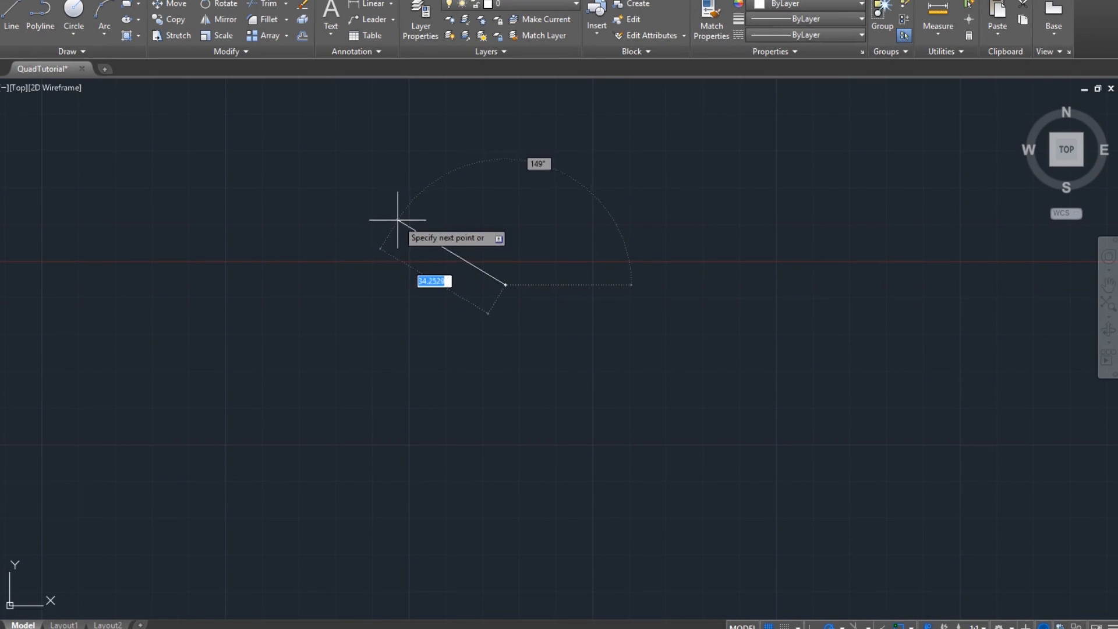
pyautogui.moveTo(432, 288)
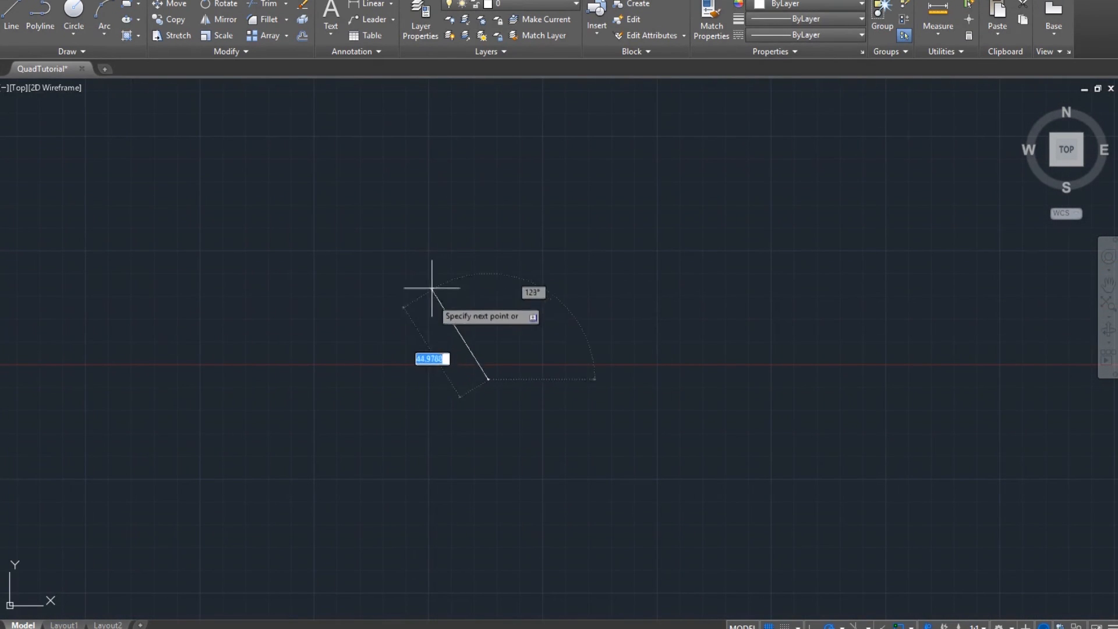
pyautogui.moveTo(371, 315)
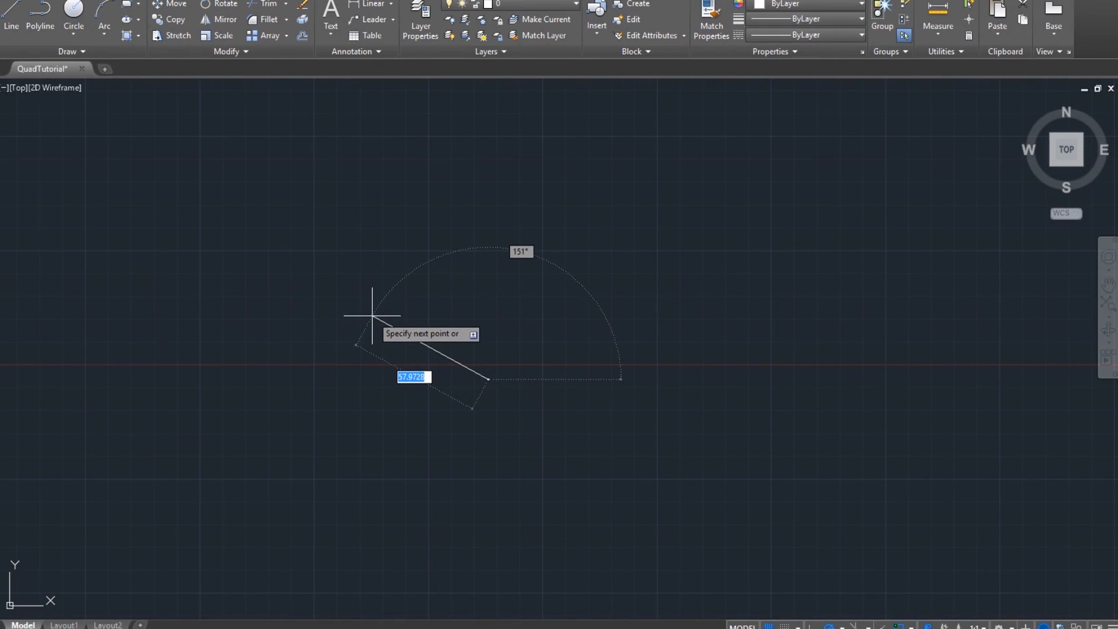
pyautogui.moveTo(372, 315)
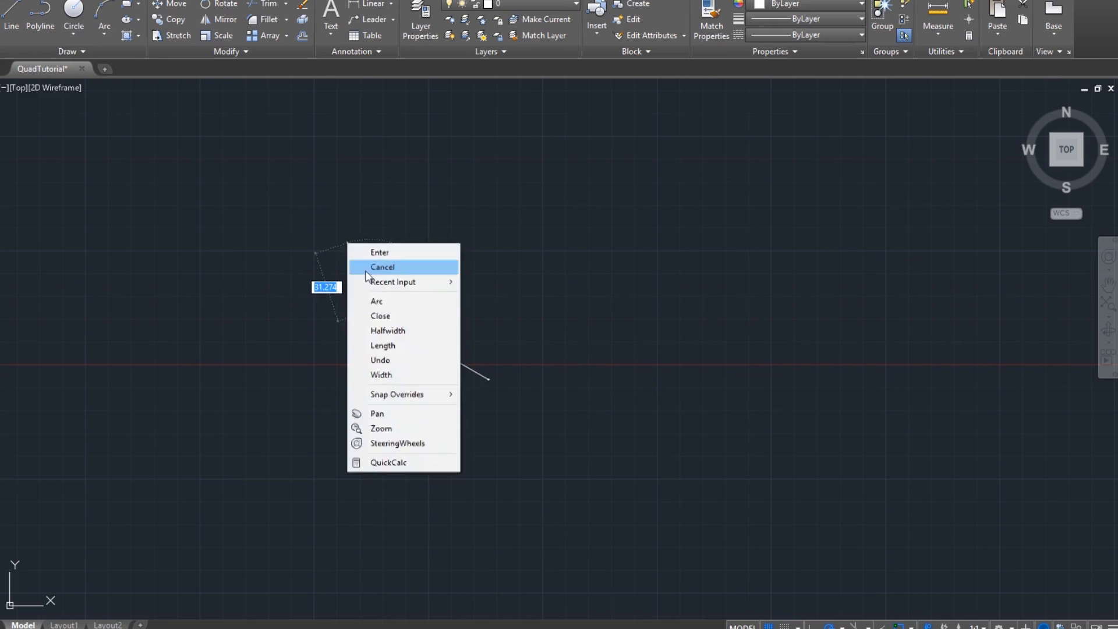
# Finish the long angled arm line beside the motor mount pattern
pyautogui.click(381, 267)
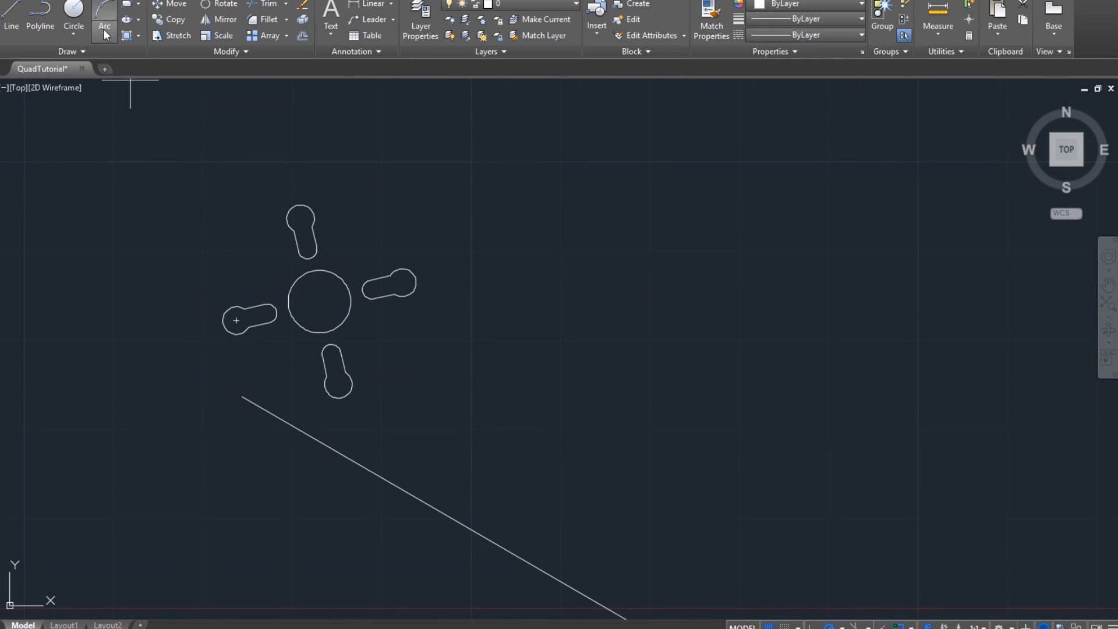
# Draw a 3-point arc around the motor mount and end the second angled arm line
pyautogui.click(104, 26)
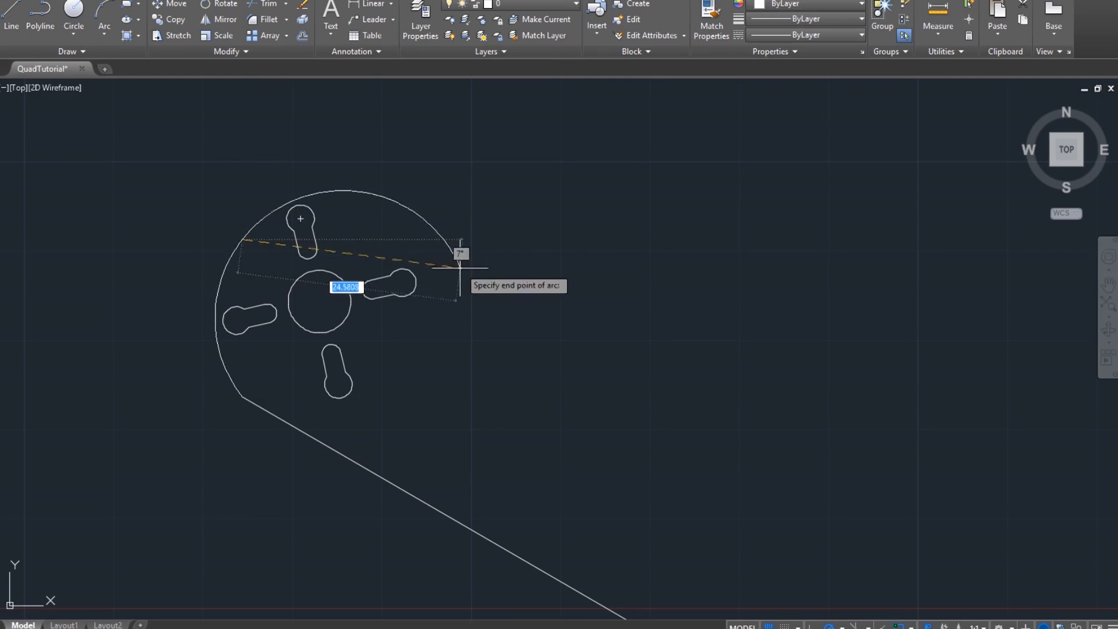
pyautogui.click(433, 235)
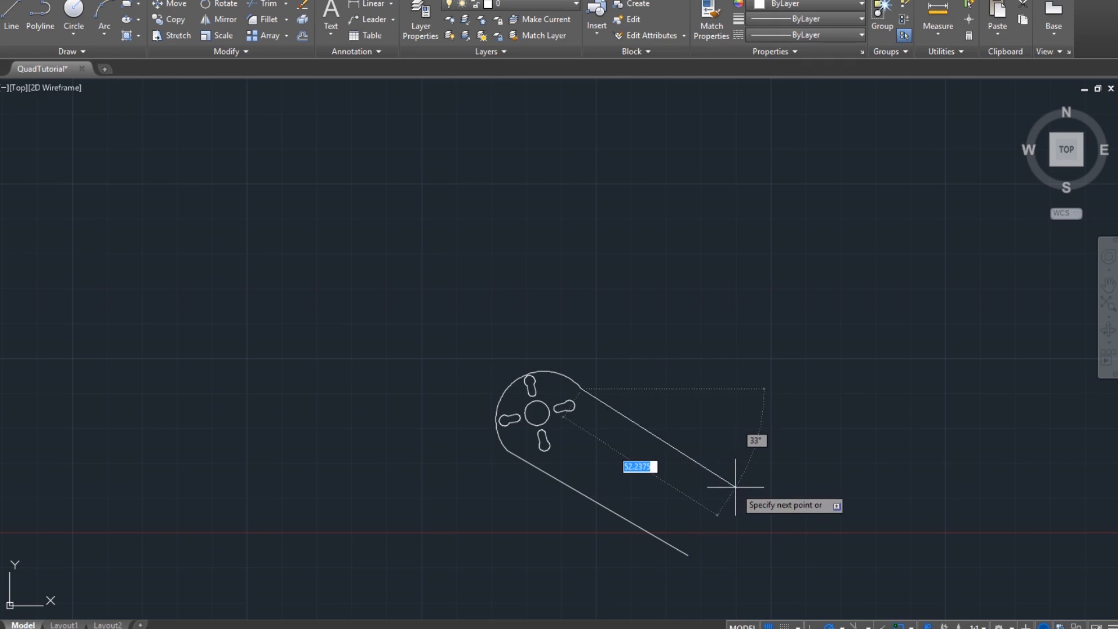
pyautogui.rightClick(766, 299)
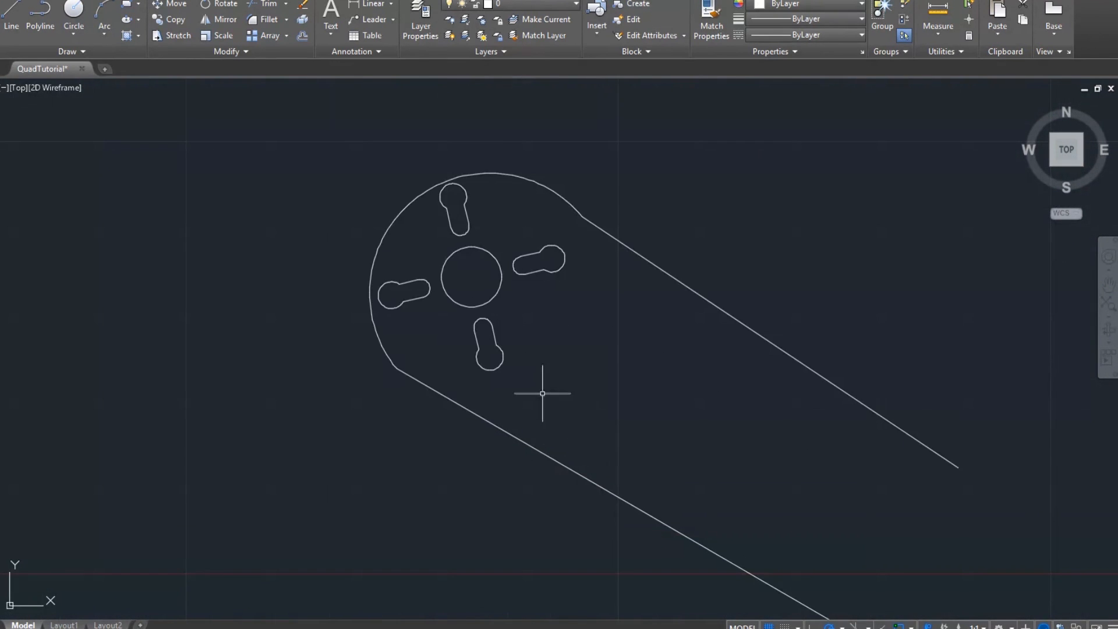
pyautogui.moveTo(559, 440)
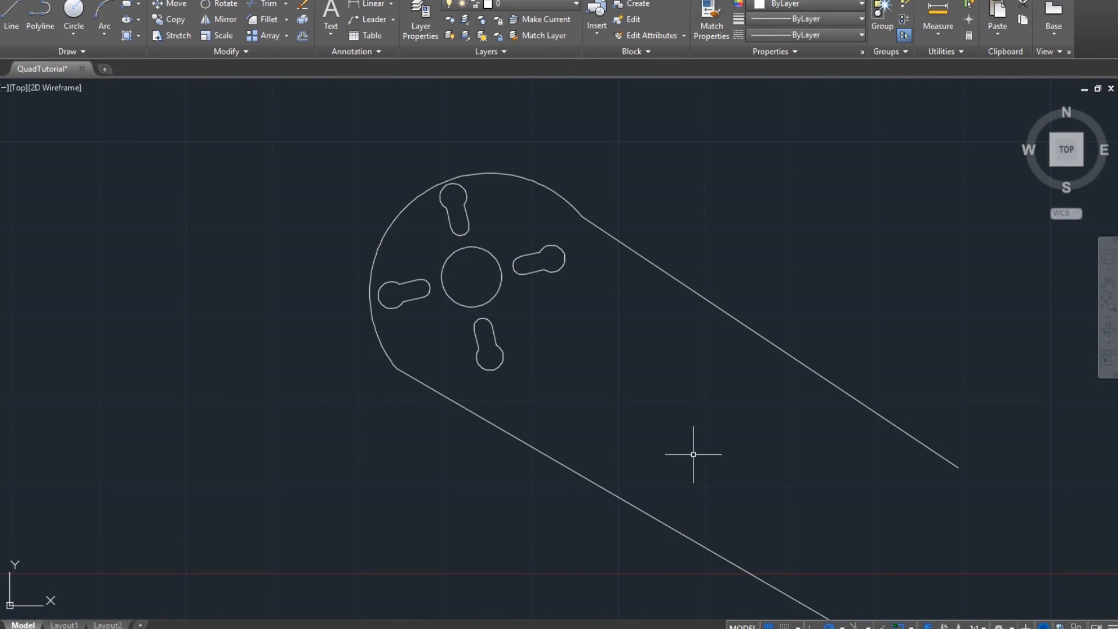
pyautogui.scroll(-3)
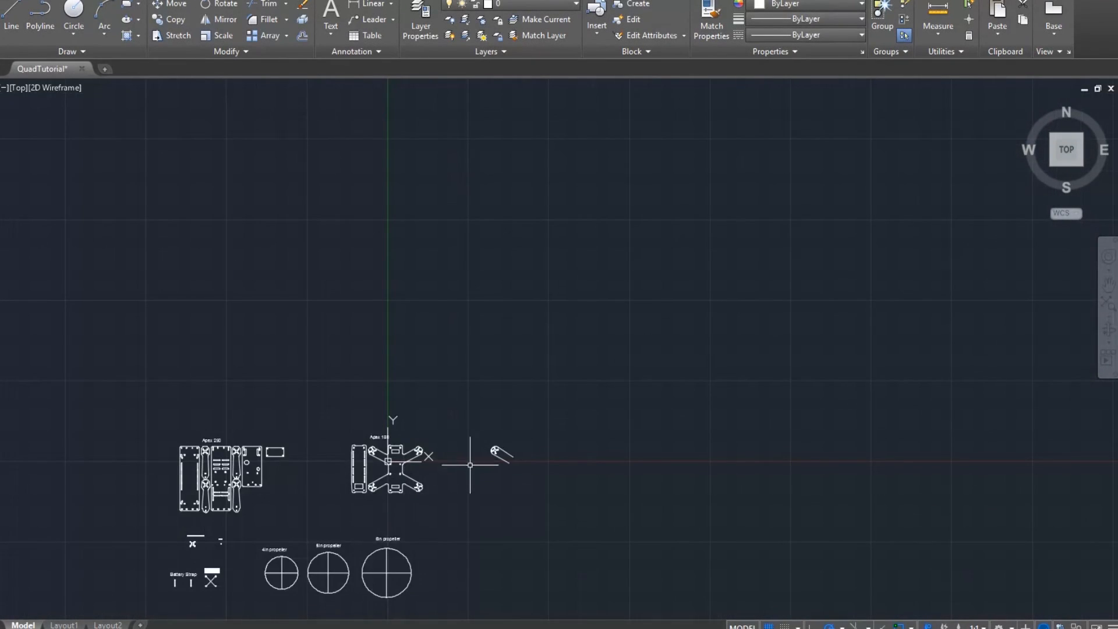